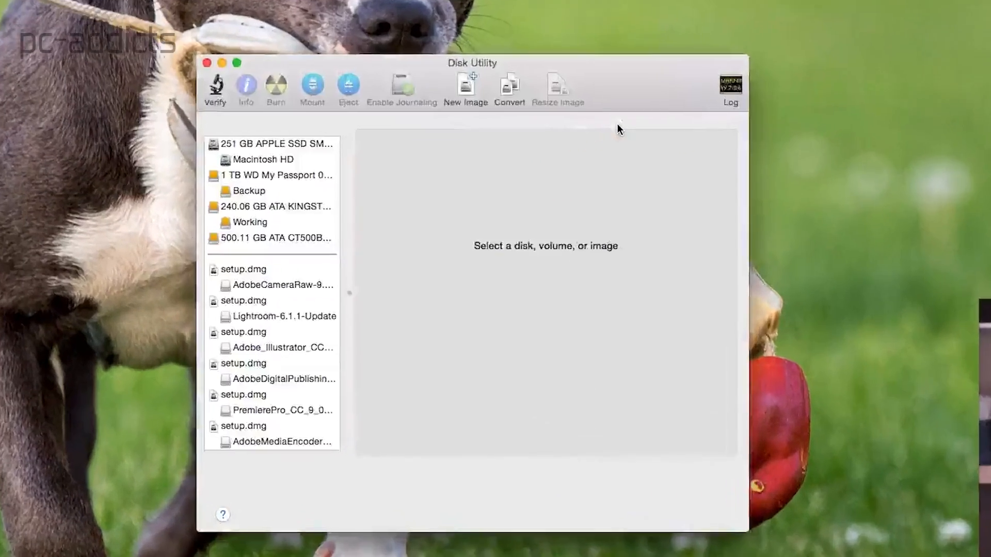
# Inspect Backup, Working, WD My Passport, Kingston partitions, ending on the unformatted CT500 disk
pyautogui.moveTo(472, 63); pyautogui.dragTo(496, 14)
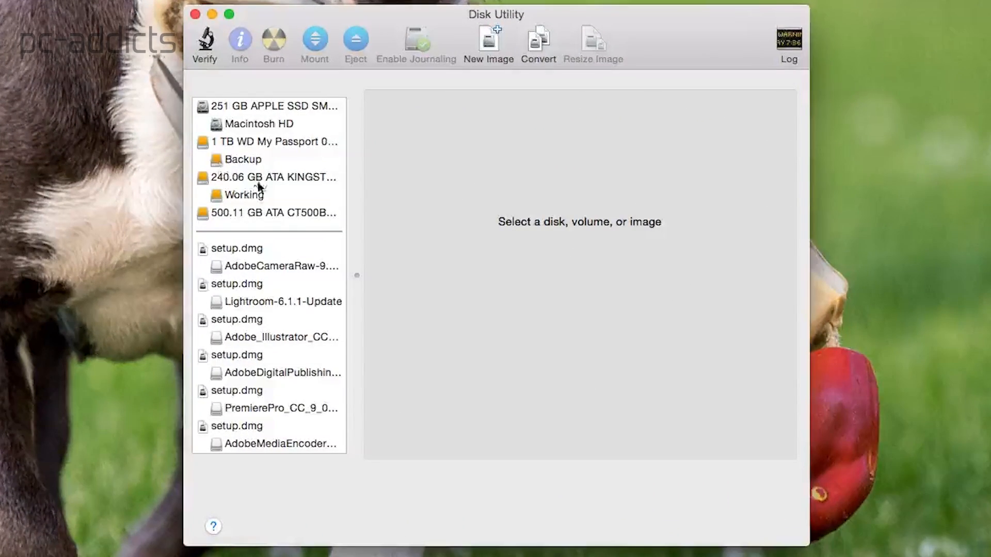
pyautogui.moveTo(247, 158)
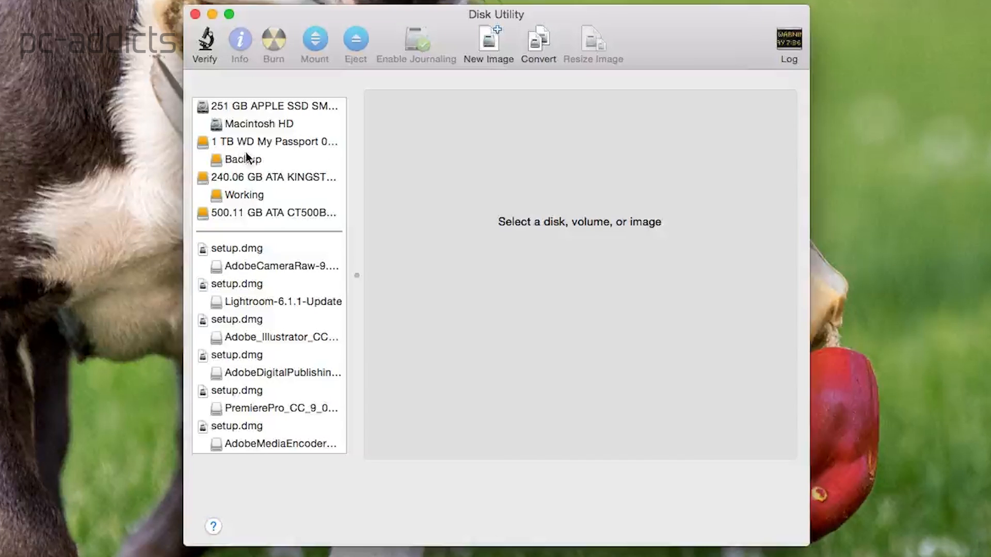
pyautogui.moveTo(242, 160)
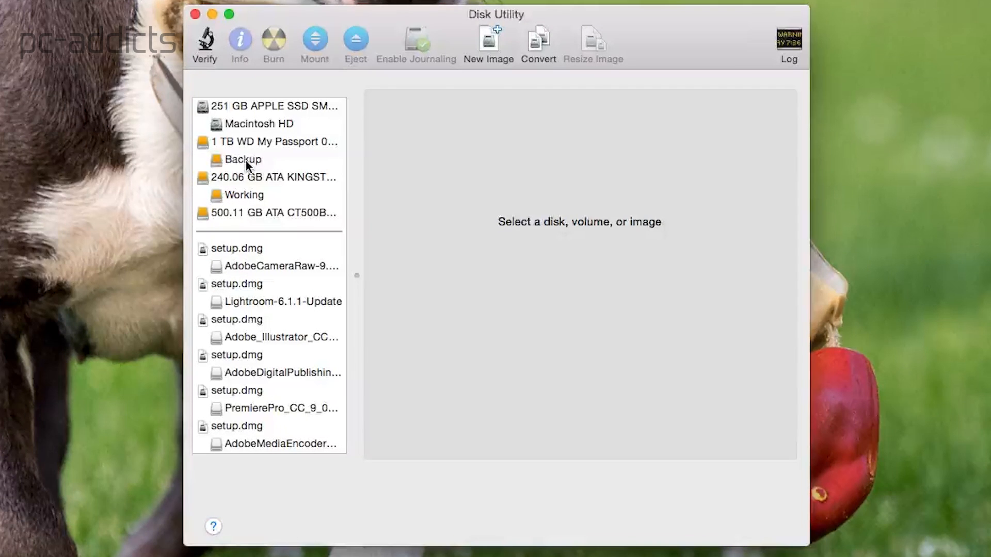
pyautogui.click(242, 160)
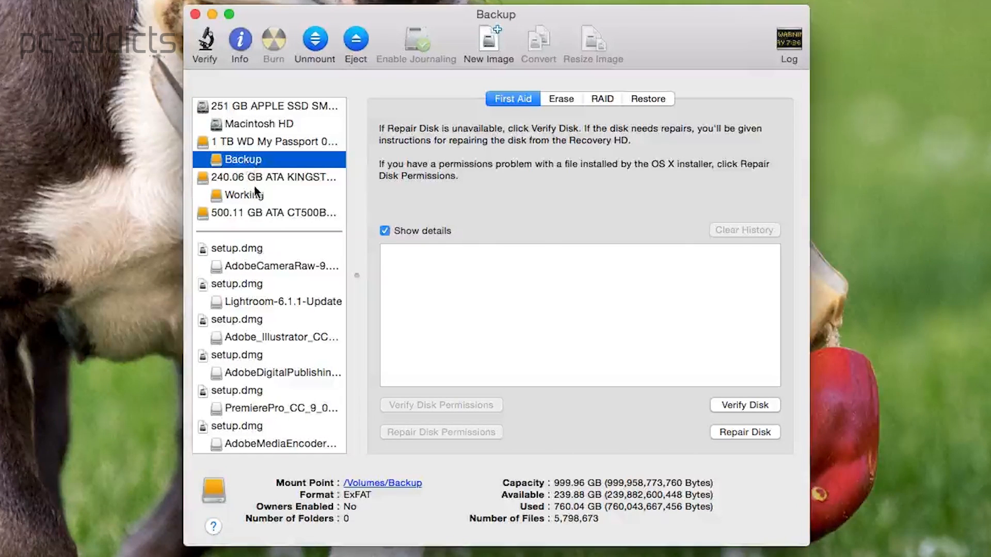
pyautogui.click(244, 195)
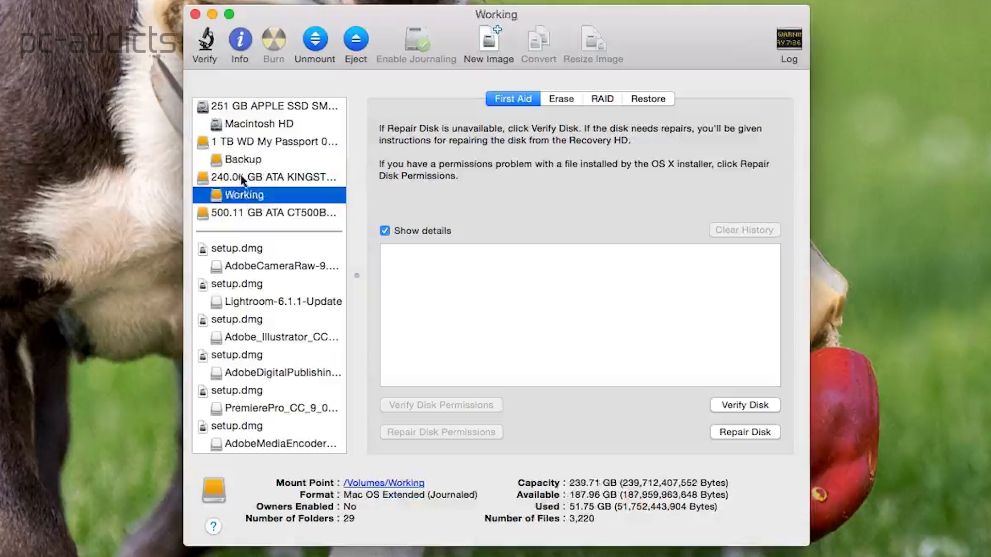
pyautogui.click(274, 141)
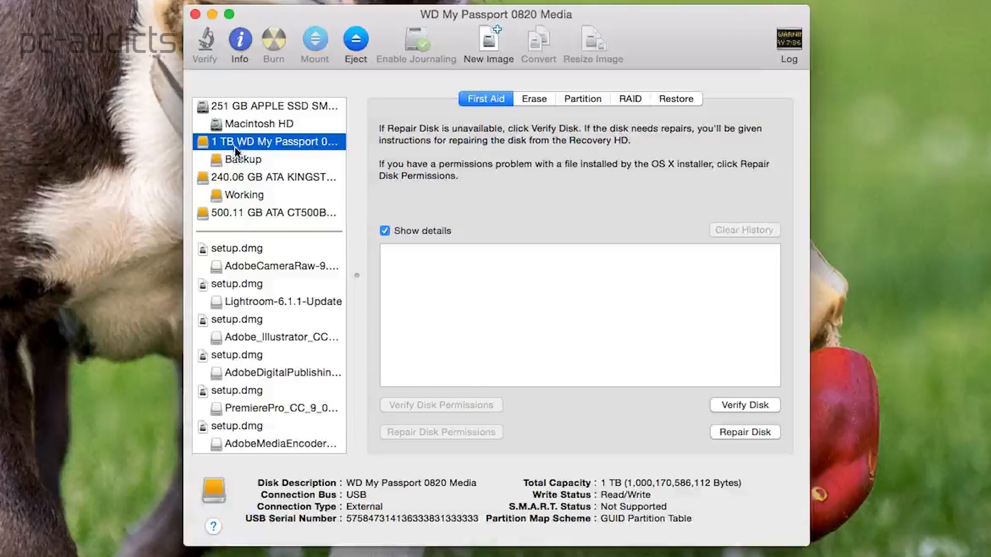
pyautogui.click(242, 194)
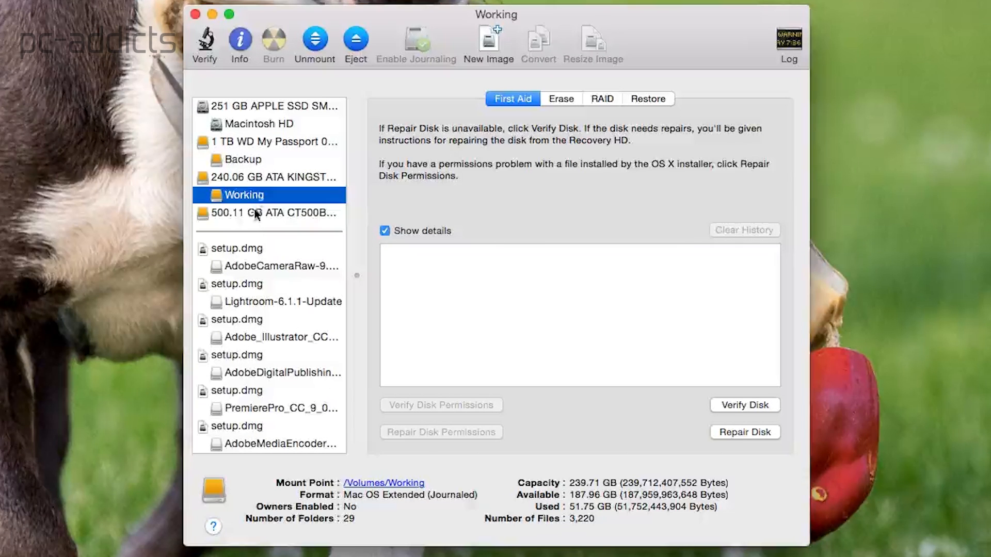
pyautogui.click(270, 213)
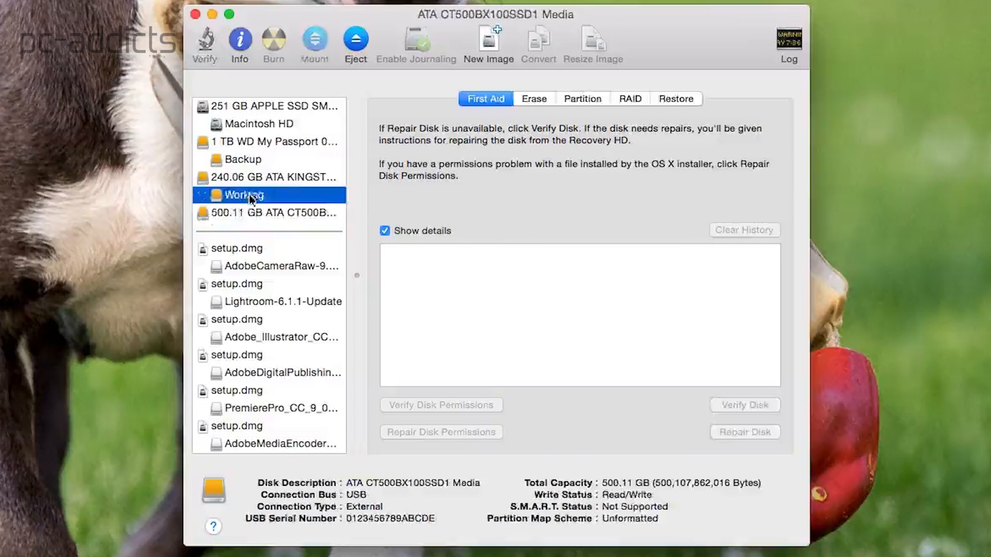
pyautogui.click(272, 178)
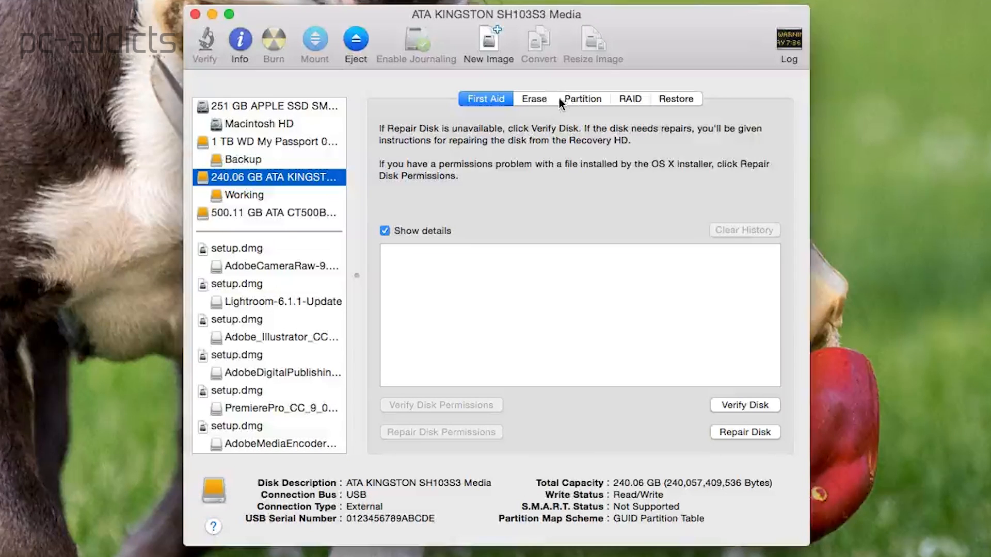
pyautogui.click(582, 99)
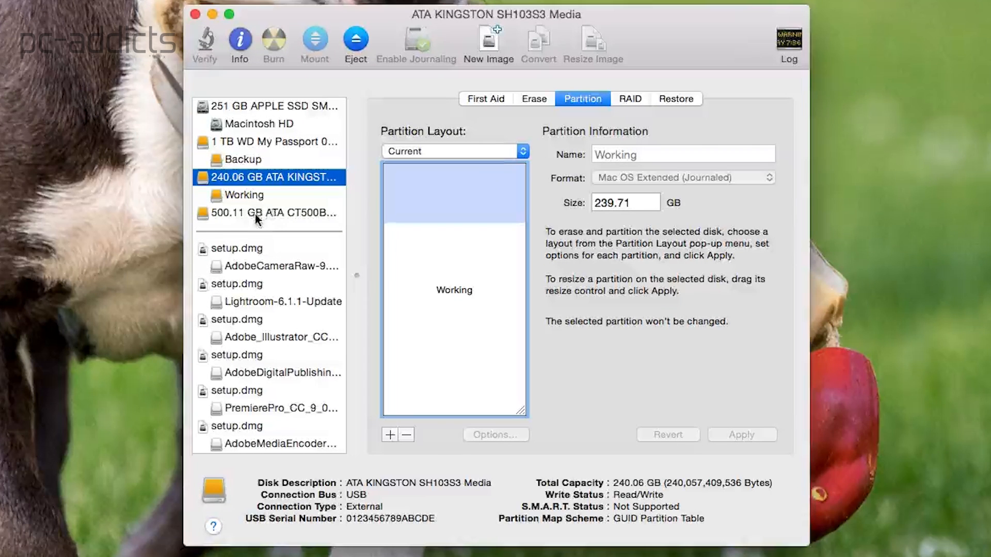
pyautogui.click(274, 214)
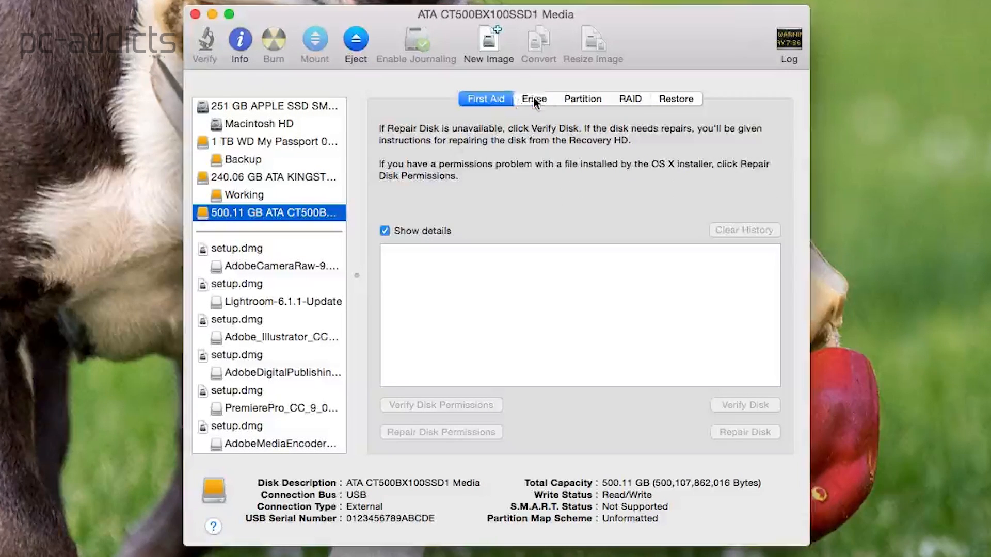
# Erase the 500.11 GB CT500BX100SSD1 disk under the name 'Crucial-500' and confirm
pyautogui.click(533, 99)
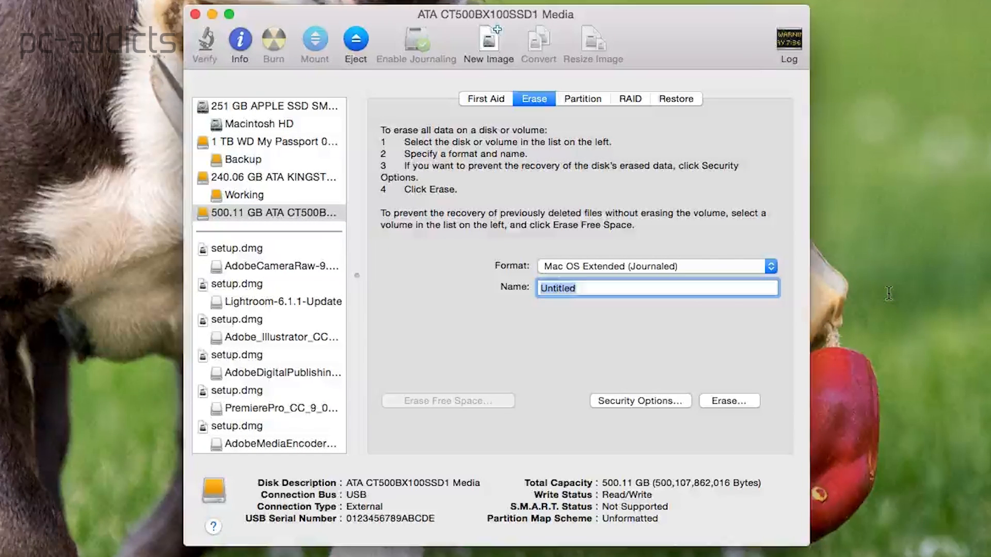
pyautogui.write('Crucial-')
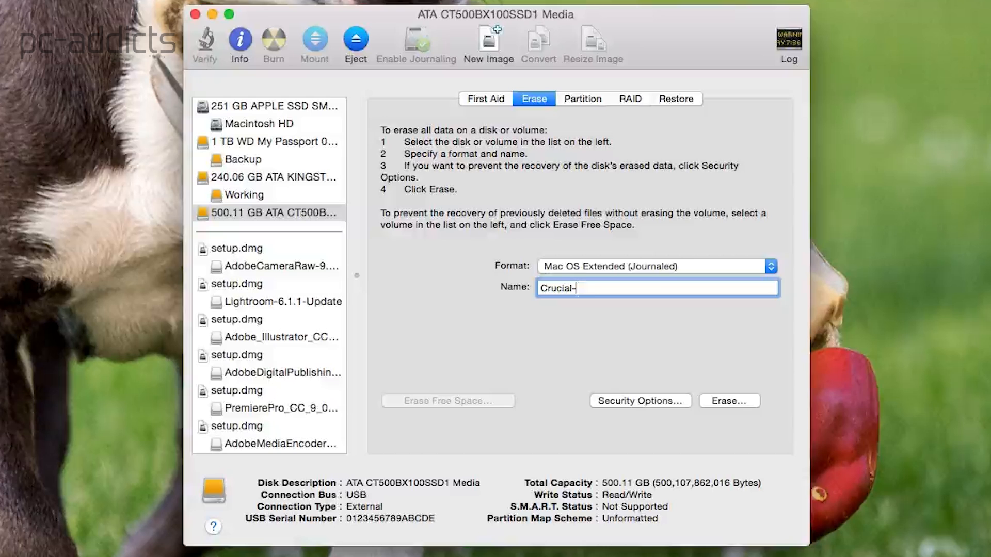
pyautogui.write('500')
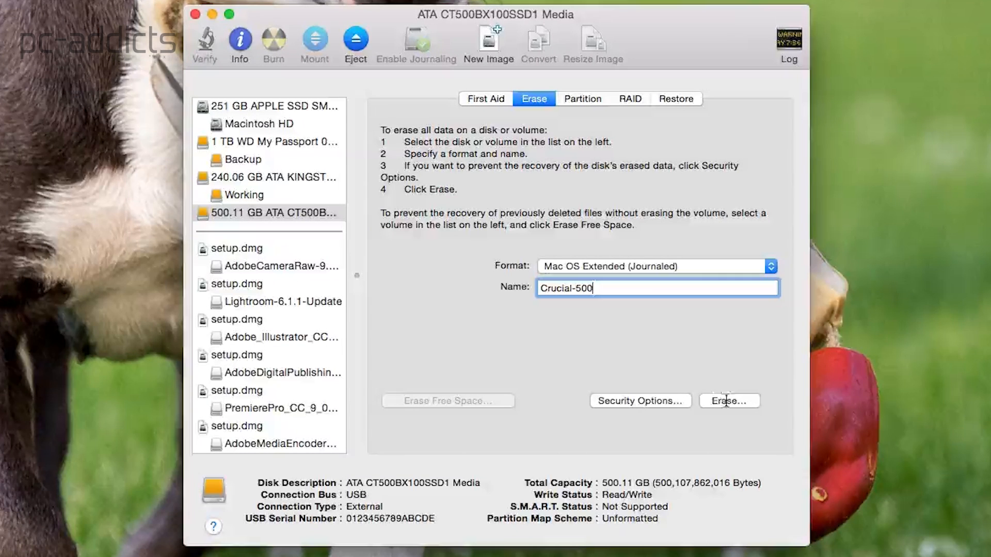
pyautogui.click(728, 400)
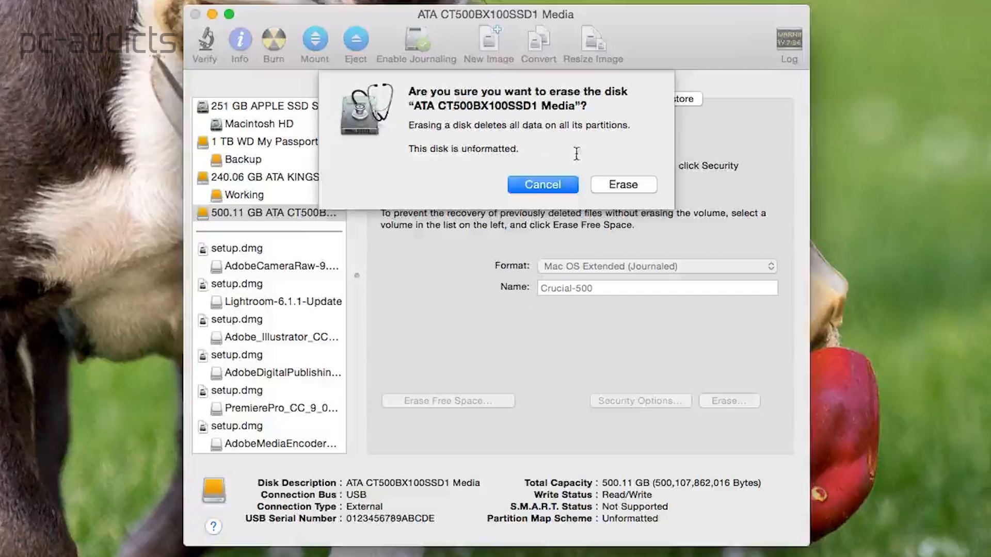
pyautogui.click(622, 185)
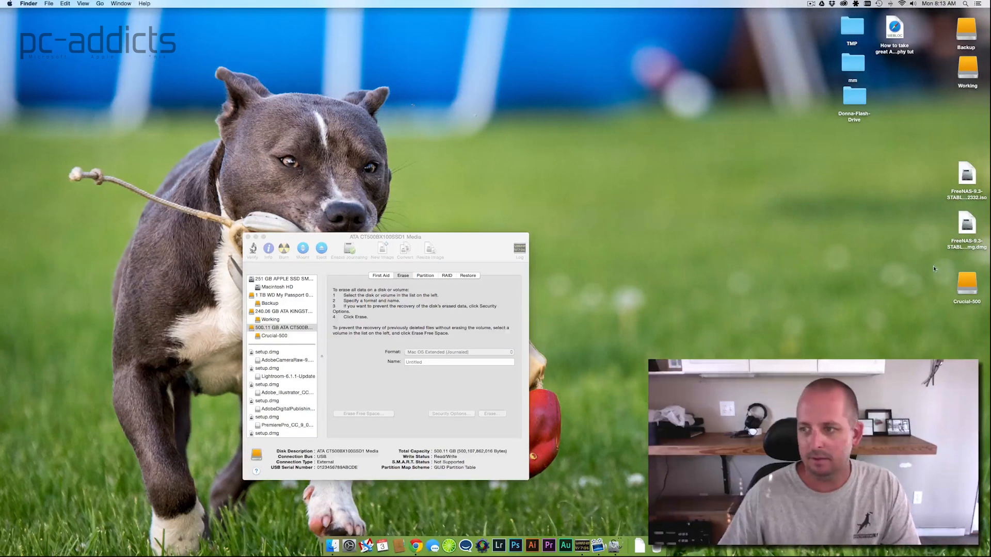
# Open the Crucial-500 desktop drive in a Finder window and move it into place
pyautogui.click(965, 284)
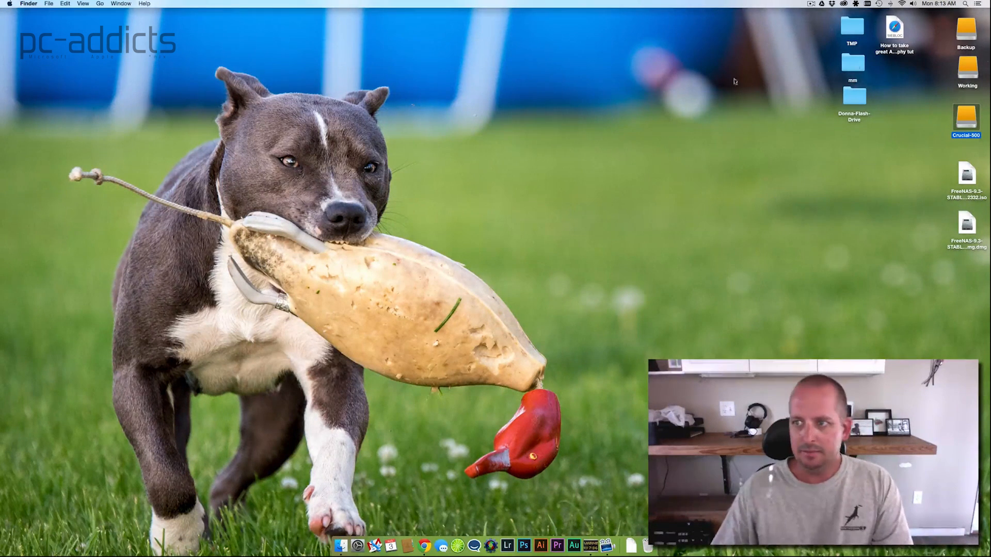
pyautogui.doubleClick(965, 121)
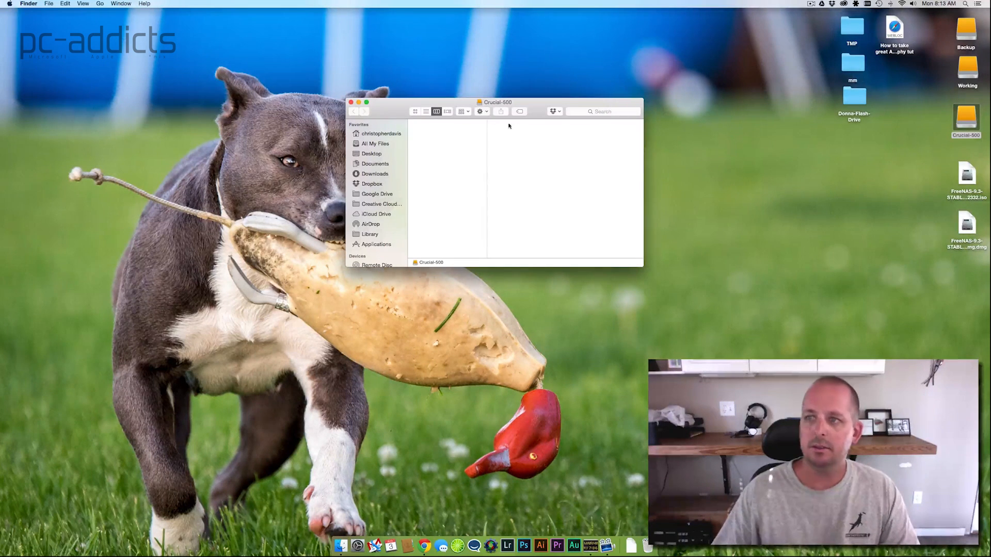
pyautogui.moveTo(496, 102); pyautogui.dragTo(555, 145)
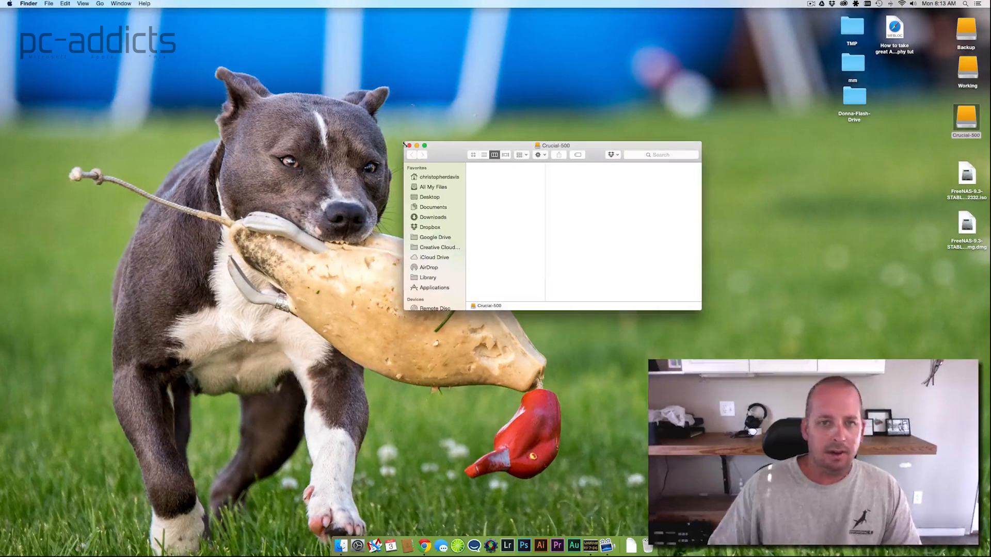
# Close the empty Crucial-500 Finder window
pyautogui.click(408, 145)
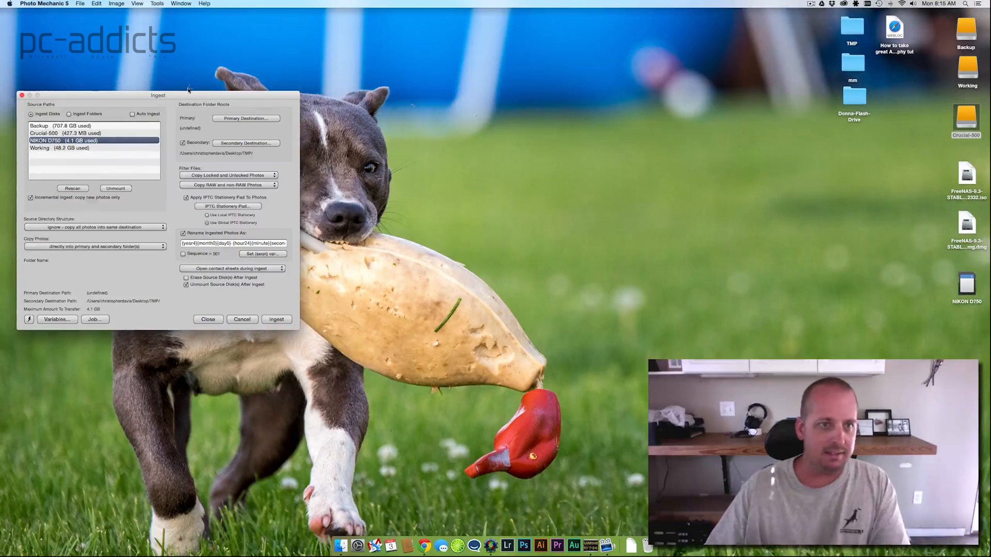
# Uncheck Secondary destination and 'Incremental Ingest: copy new photos only' in the Ingest dialog
pyautogui.moveTo(158, 95); pyautogui.dragTo(538, 138)
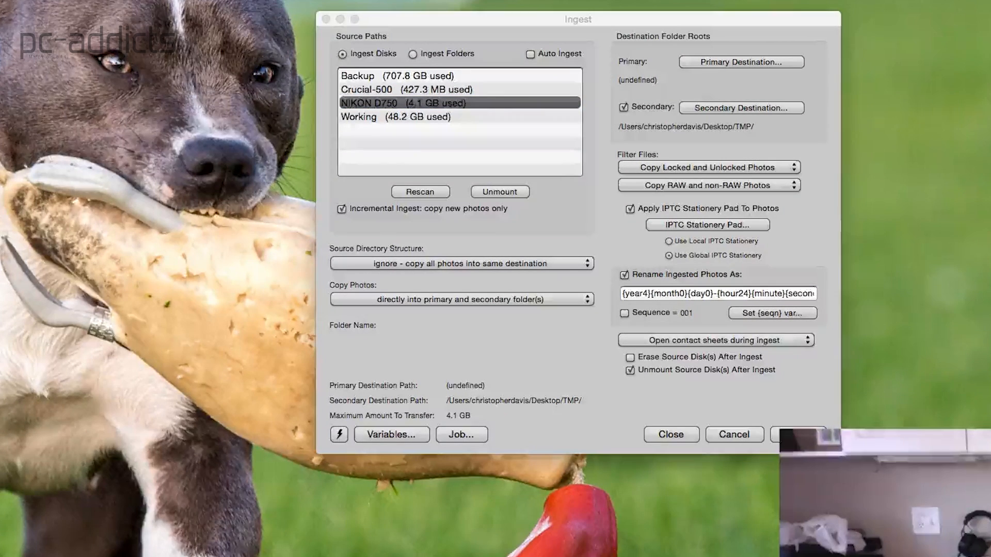
pyautogui.moveTo(719, 84)
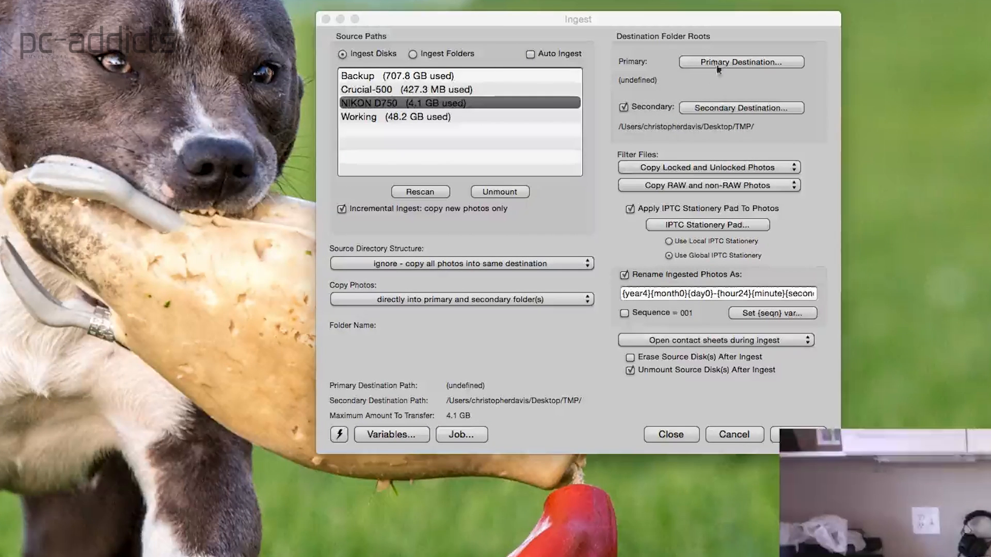
pyautogui.click(623, 107)
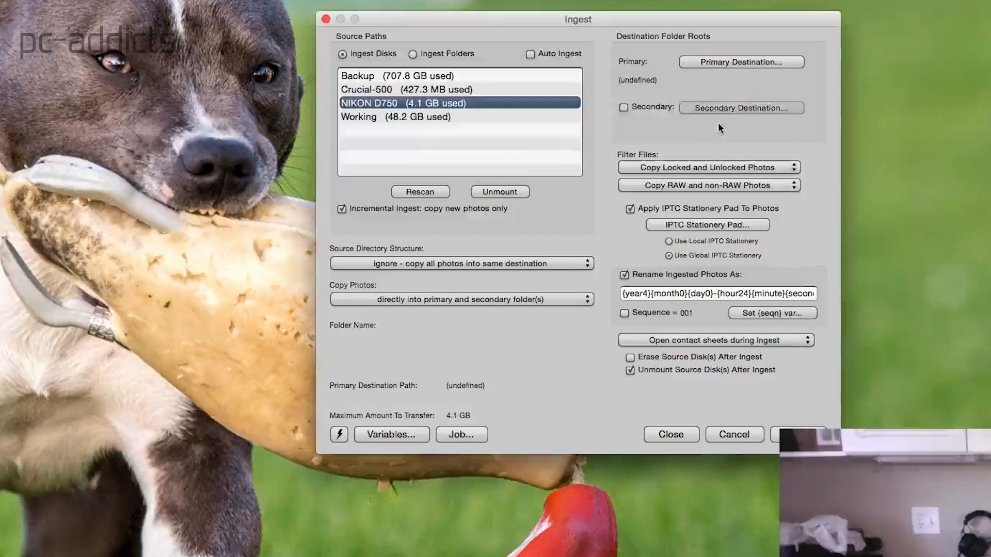
pyautogui.moveTo(771, 147)
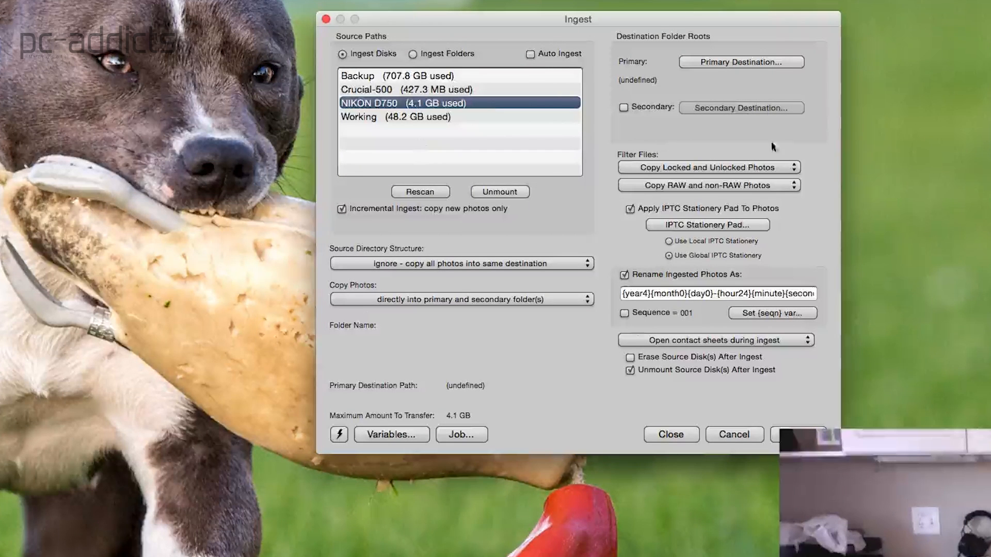
pyautogui.click(341, 209)
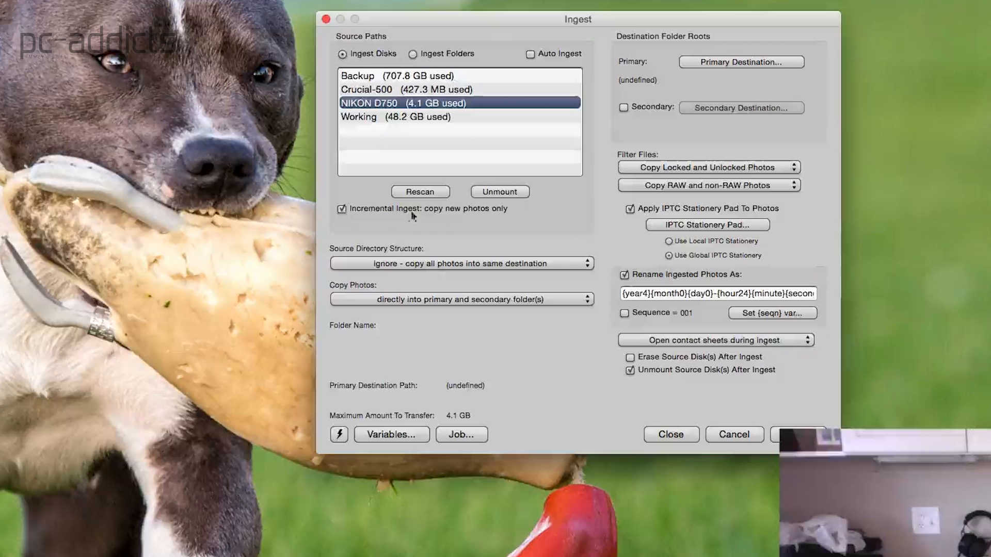
pyautogui.click(341, 209)
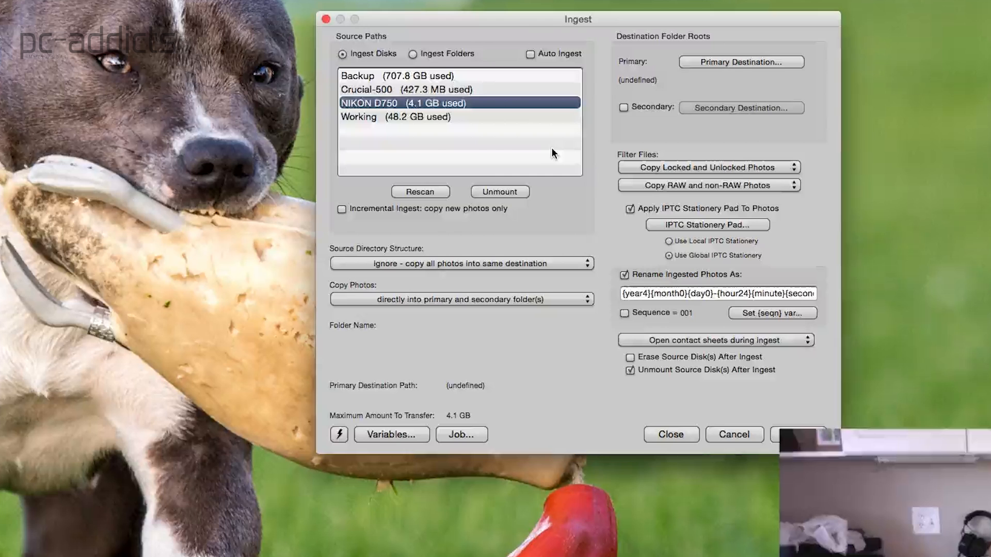
pyautogui.moveTo(623, 158)
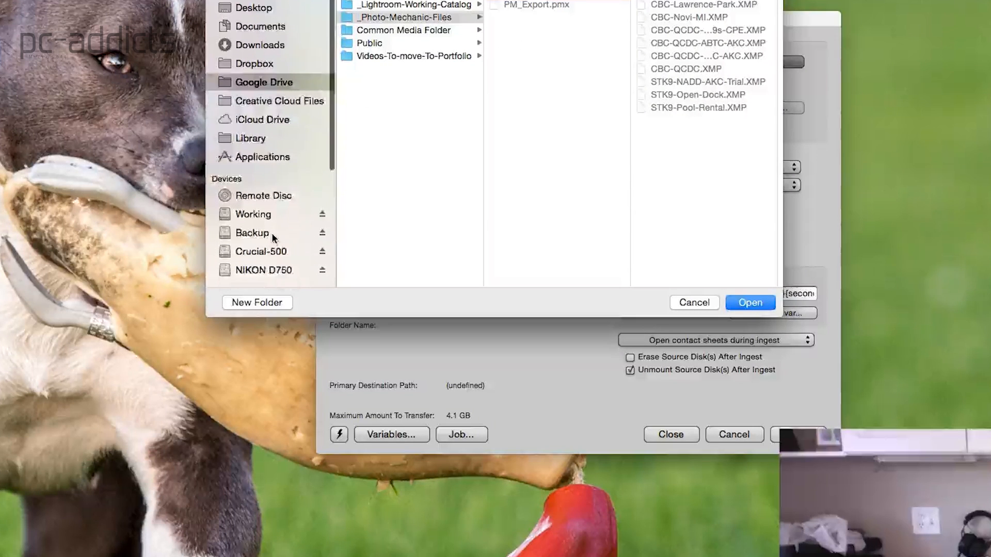
# Set the primary destination to /Volumes/Backup/, then review and close the IPTC Stationery Pad
pyautogui.click(251, 232)
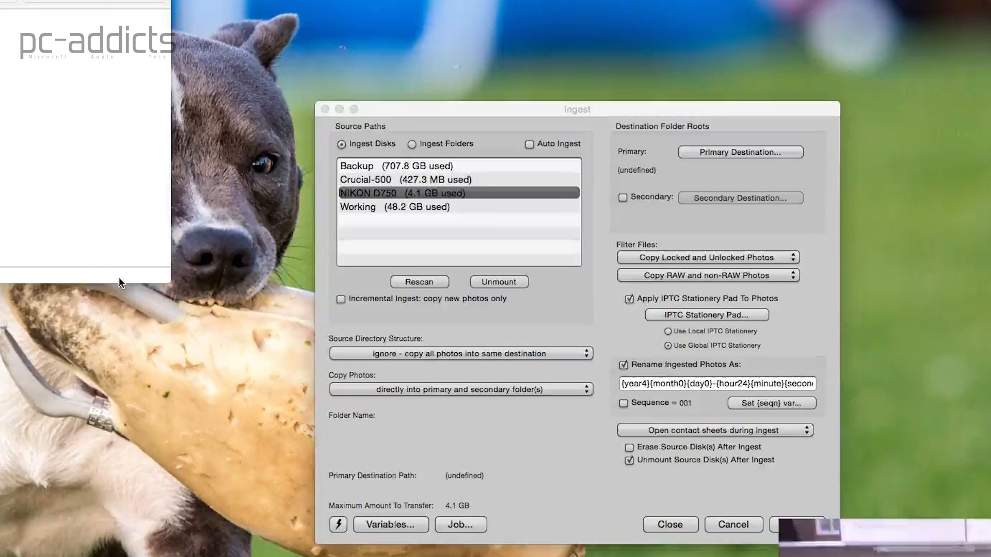
pyautogui.moveTo(576, 109); pyautogui.dragTo(434, 95)
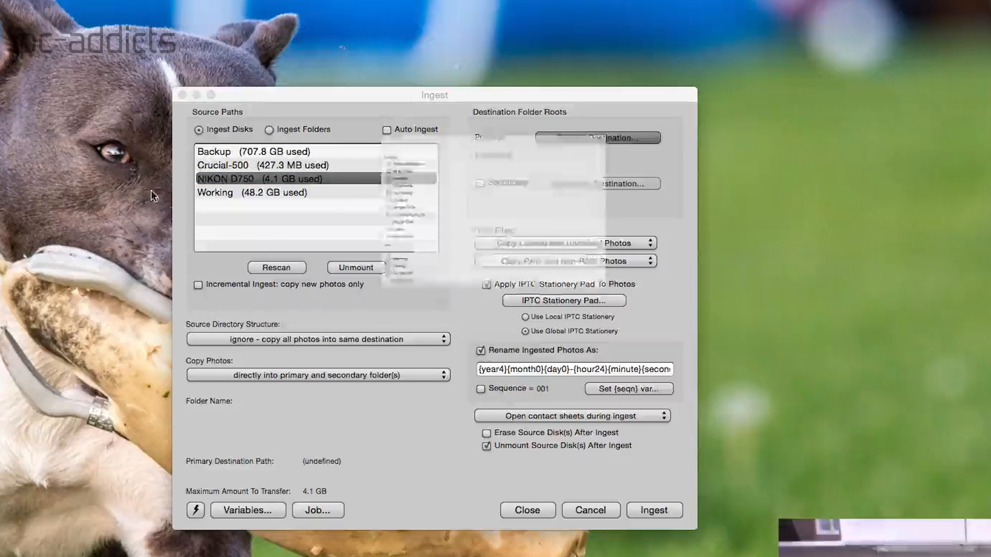
pyautogui.click(597, 138)
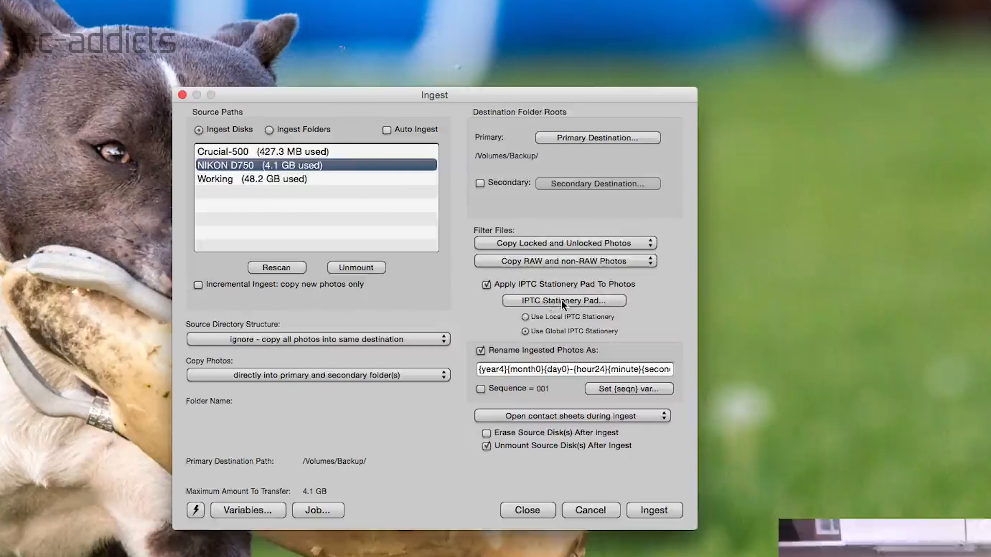
pyautogui.click(564, 300)
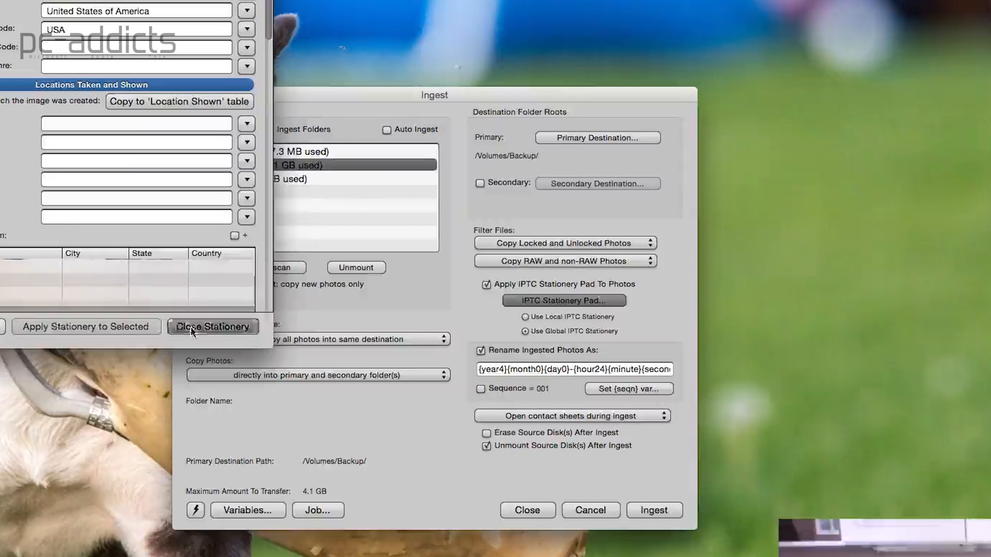
pyautogui.click(213, 326)
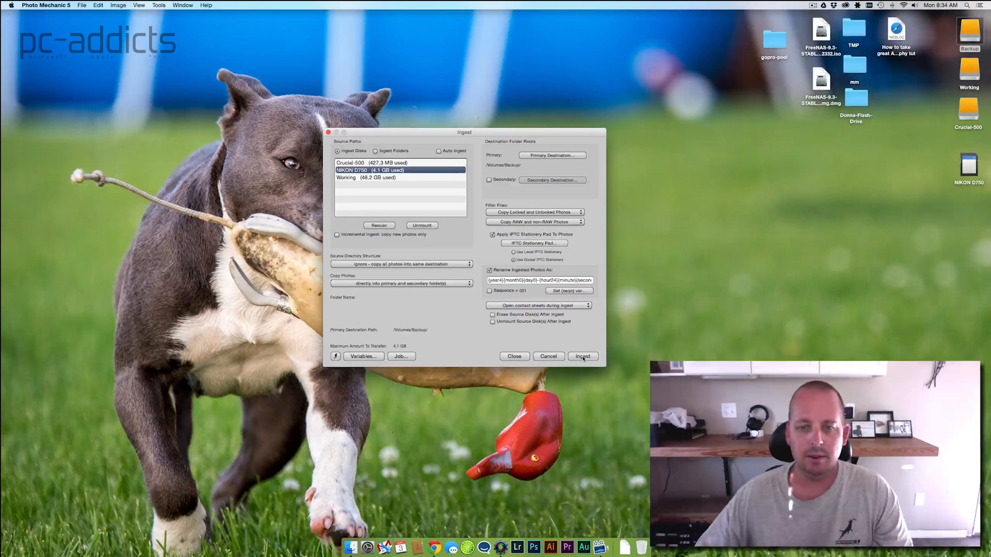
# Run the ingest to Backup and scroll the NEF contact sheet until Ingest complete
pyautogui.click(582, 356)
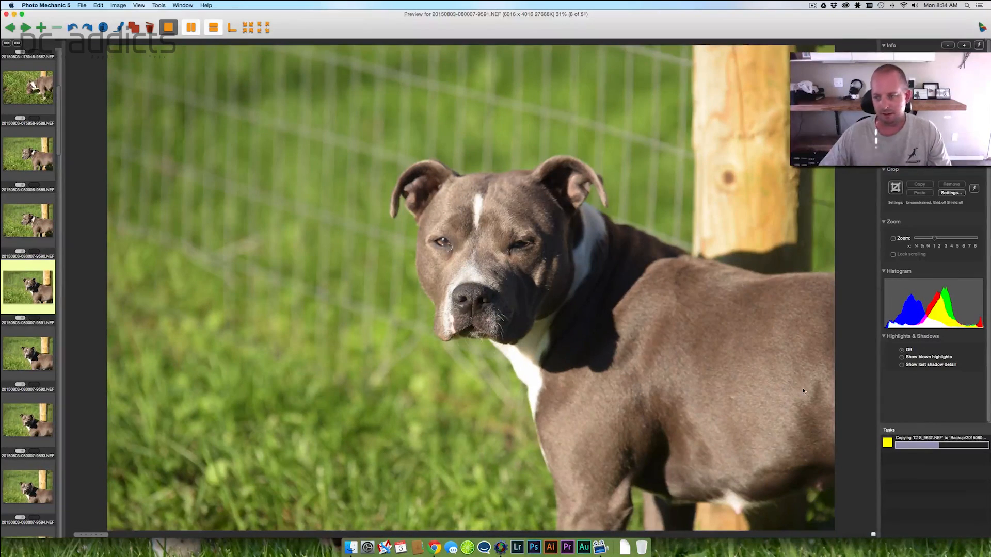
pyautogui.moveTo(192, 285)
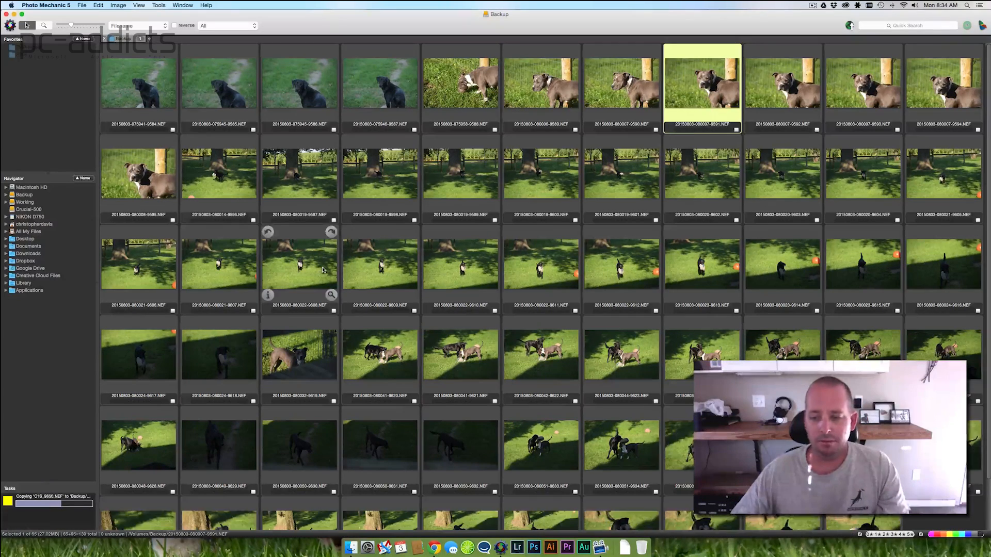
pyautogui.scroll(-3)
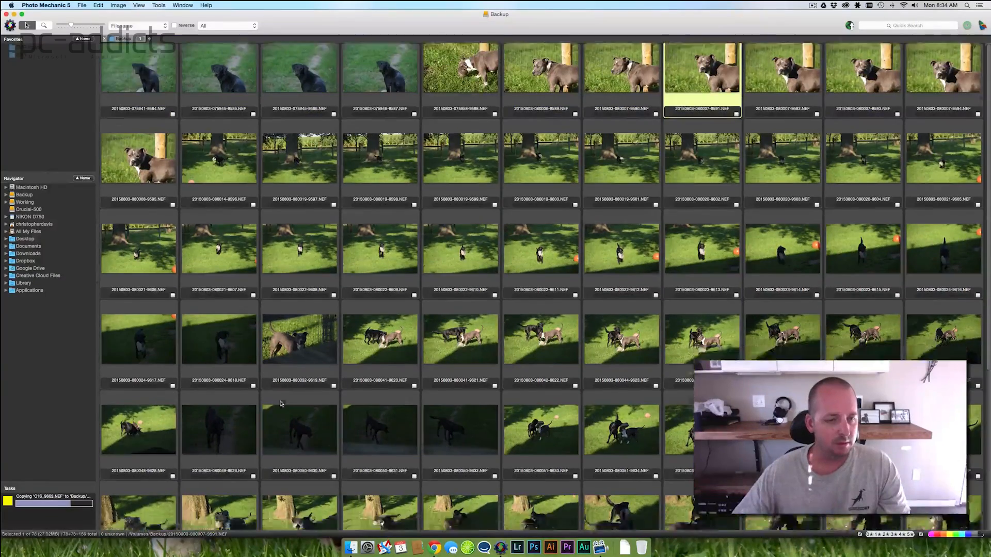
pyautogui.scroll(-3)
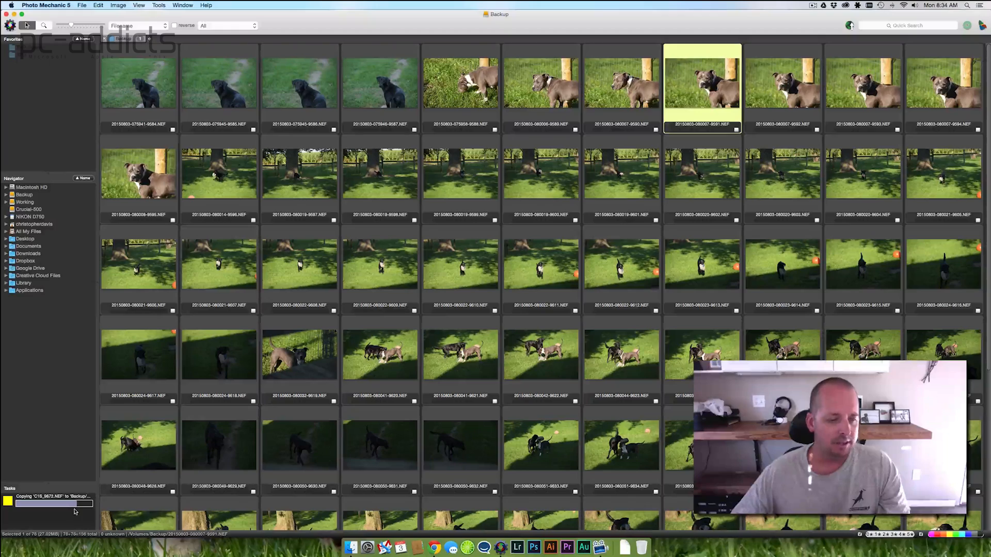
pyautogui.scroll(-3)
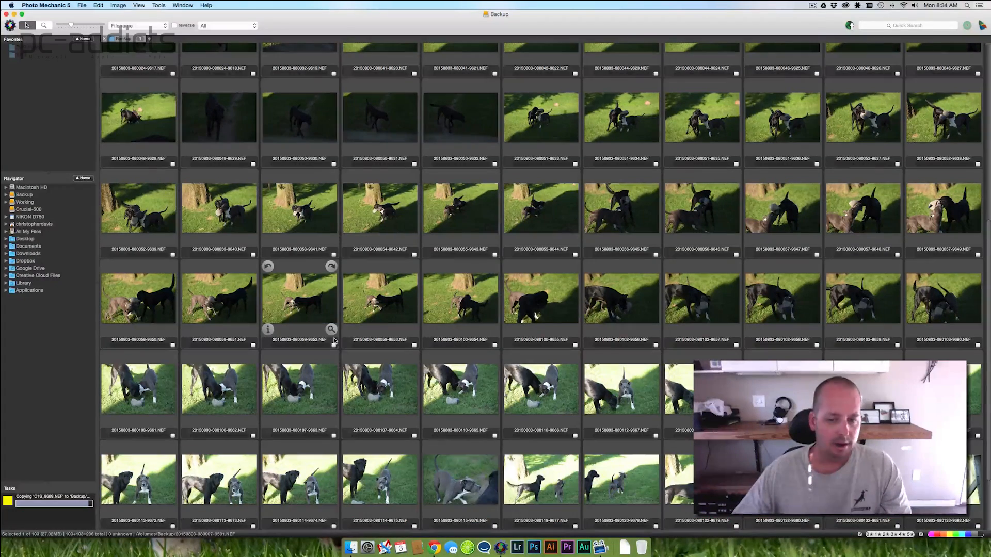
pyautogui.scroll(-3)
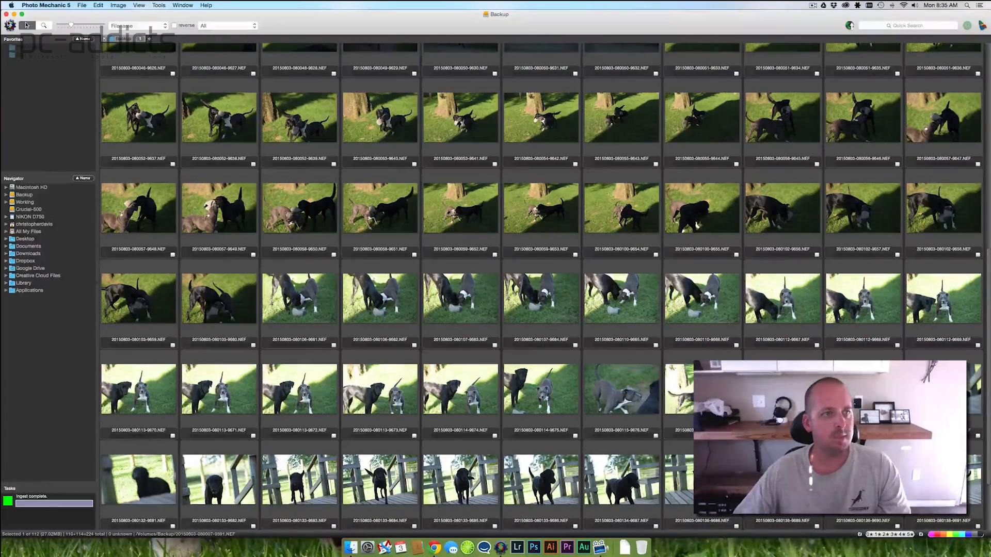
# Quit and relaunch Photo Mechanic 5
pyautogui.click(46, 5)
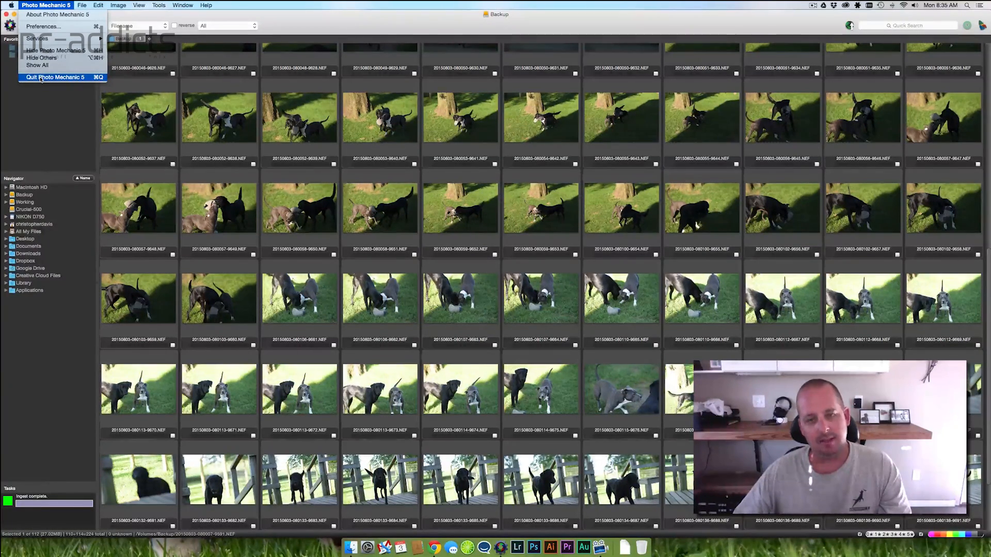
pyautogui.click(54, 76)
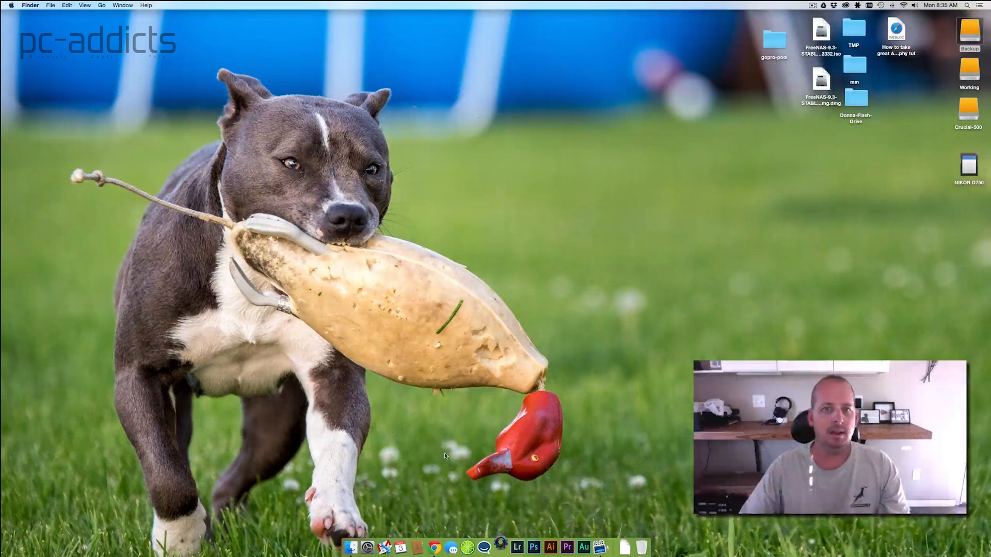
pyautogui.click(517, 547)
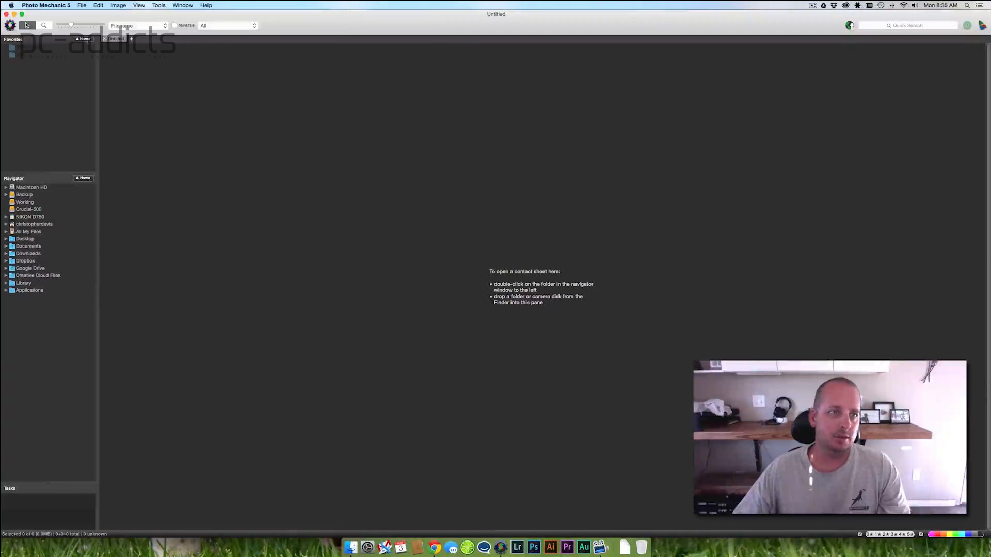
# Reopen File > Ingest and set the primary destination to /Volumes/Working/
pyautogui.click(82, 5)
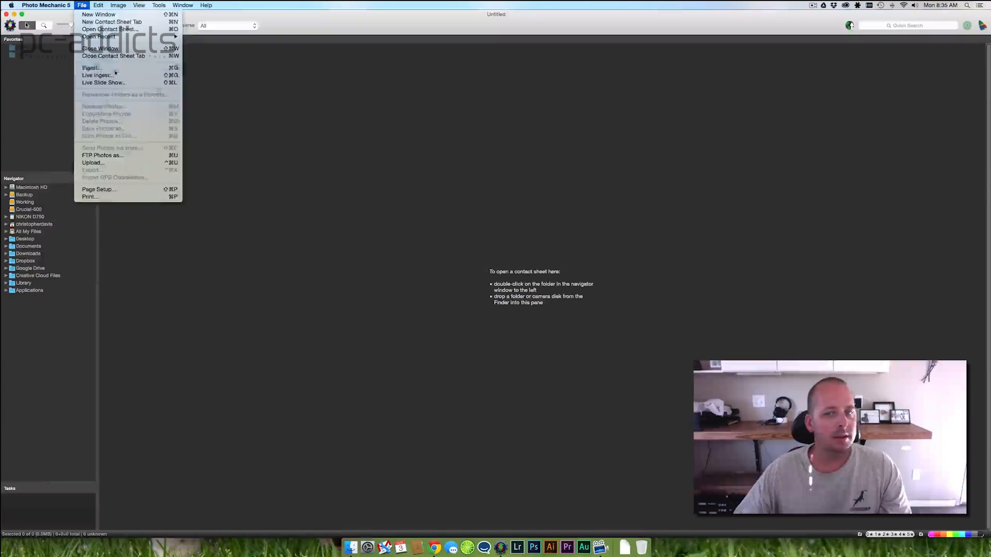
pyautogui.click(91, 68)
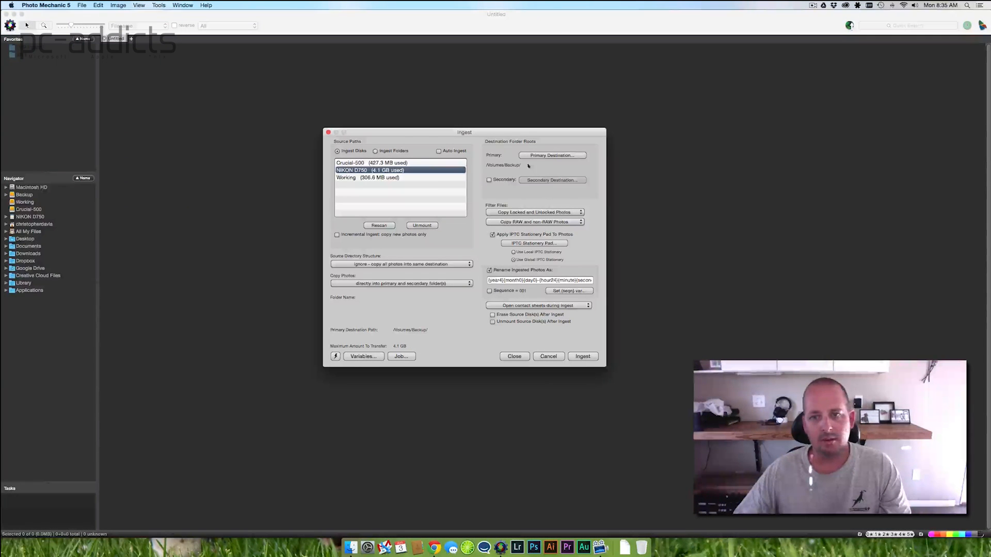
pyautogui.click(552, 154)
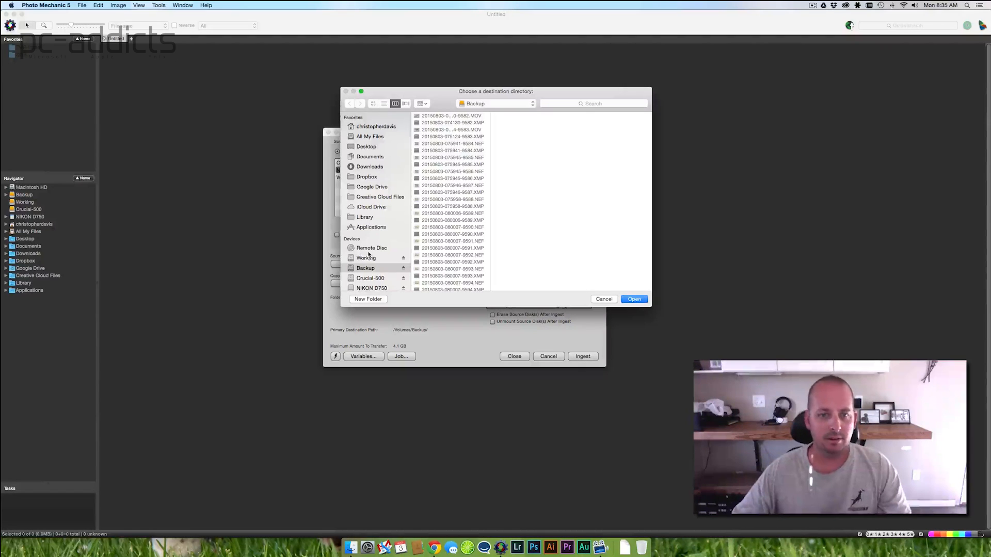
pyautogui.click(372, 288)
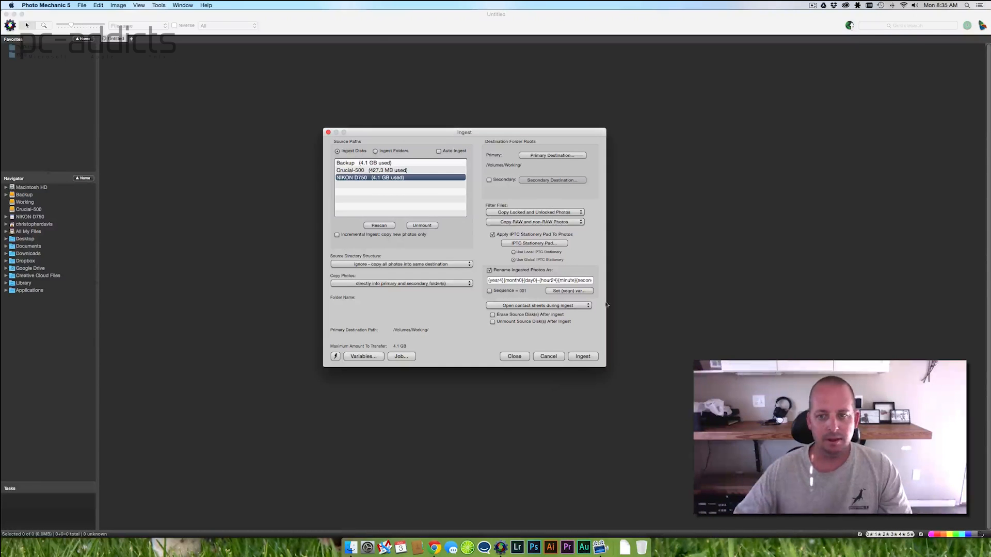
# Run the ingest to copy the camera card's photos to the Working drive
pyautogui.click(582, 356)
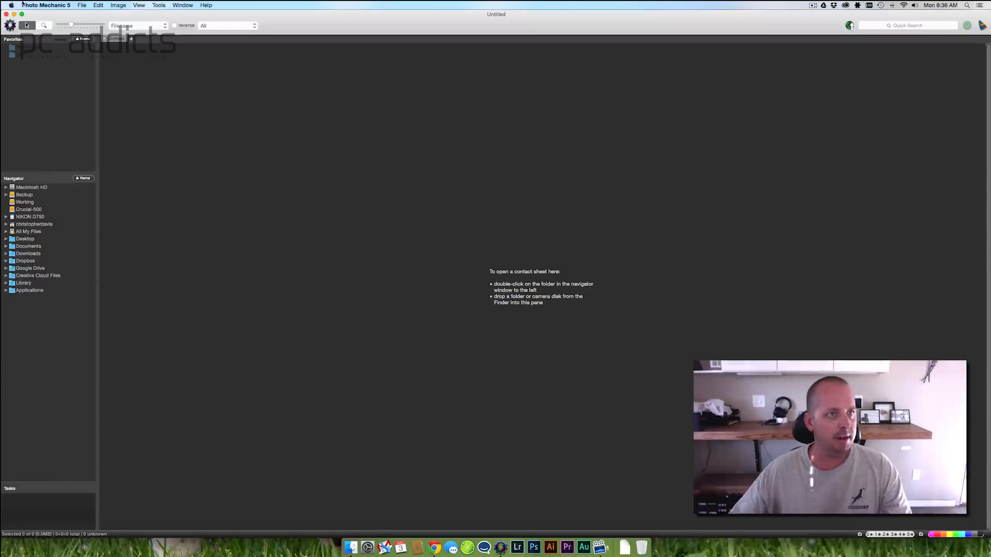
# Ingest the NIKON D750 card with primary destination /Volumes/Crucial-500/
pyautogui.click(82, 5)
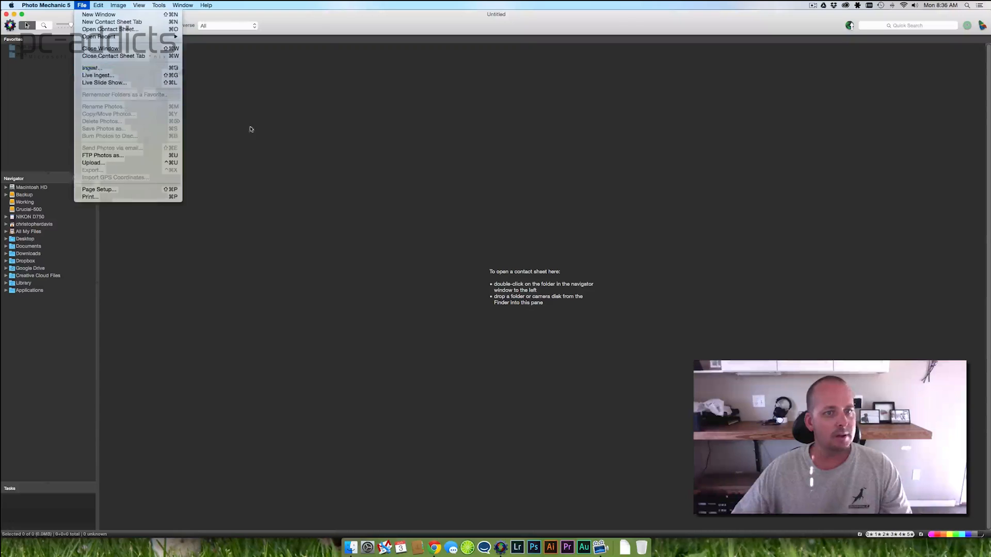
pyautogui.click(90, 68)
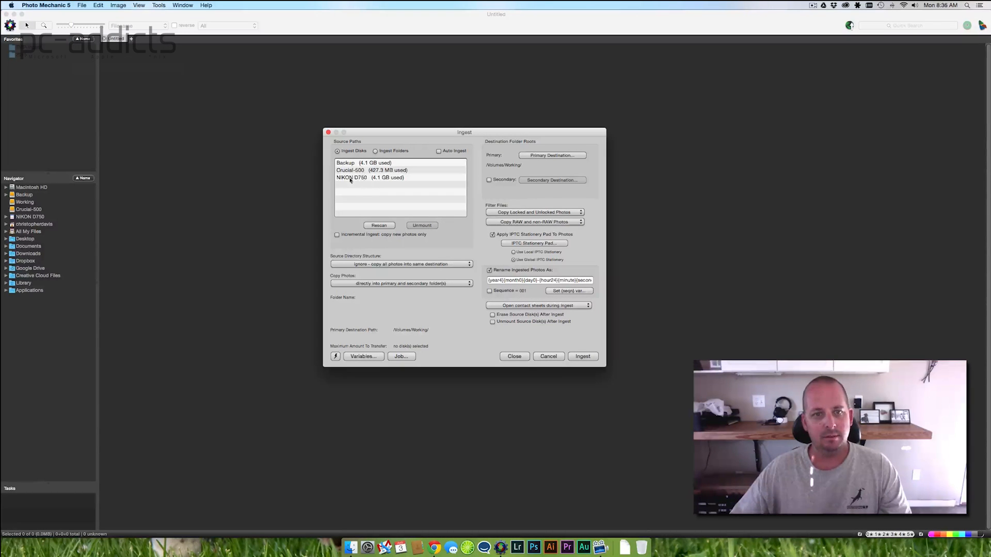
pyautogui.click(369, 177)
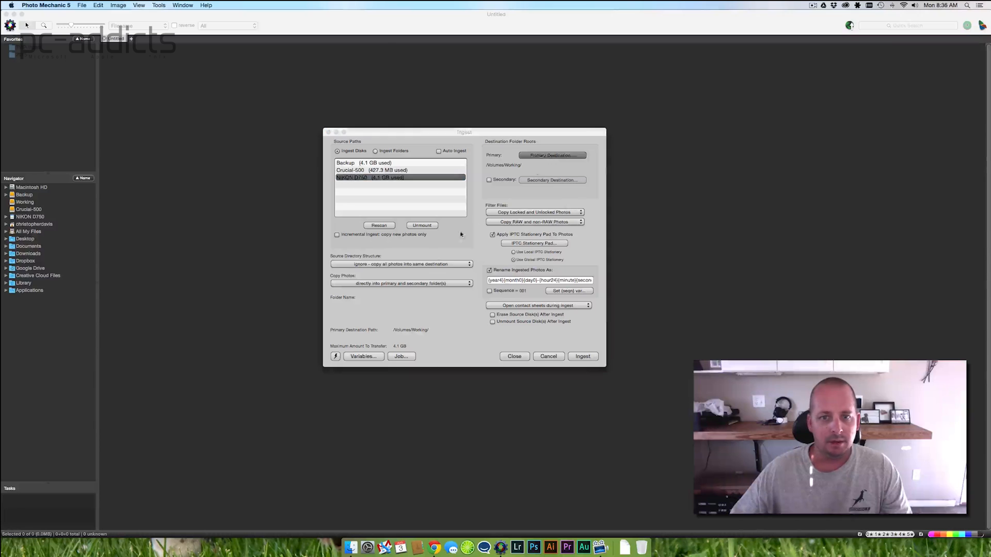
pyautogui.click(552, 155)
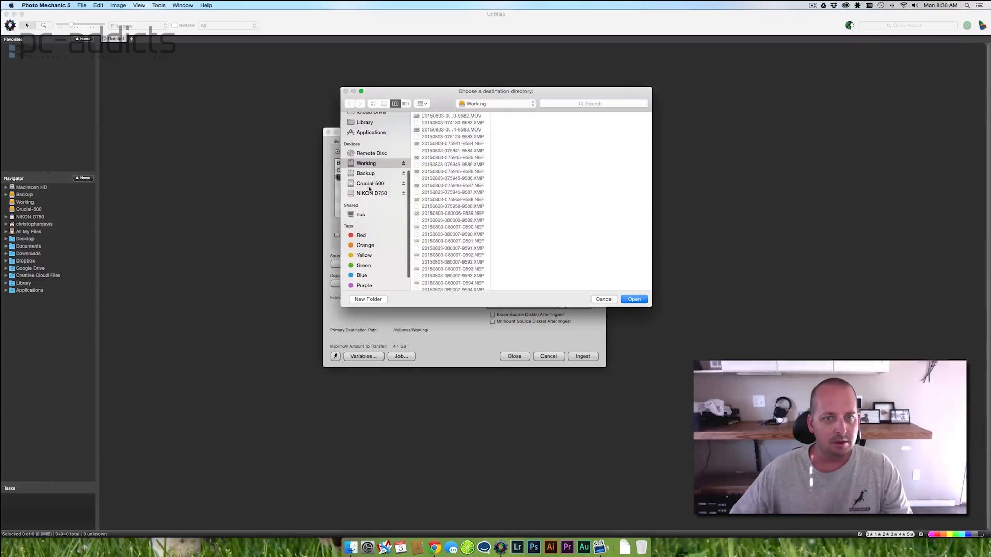
pyautogui.click(602, 299)
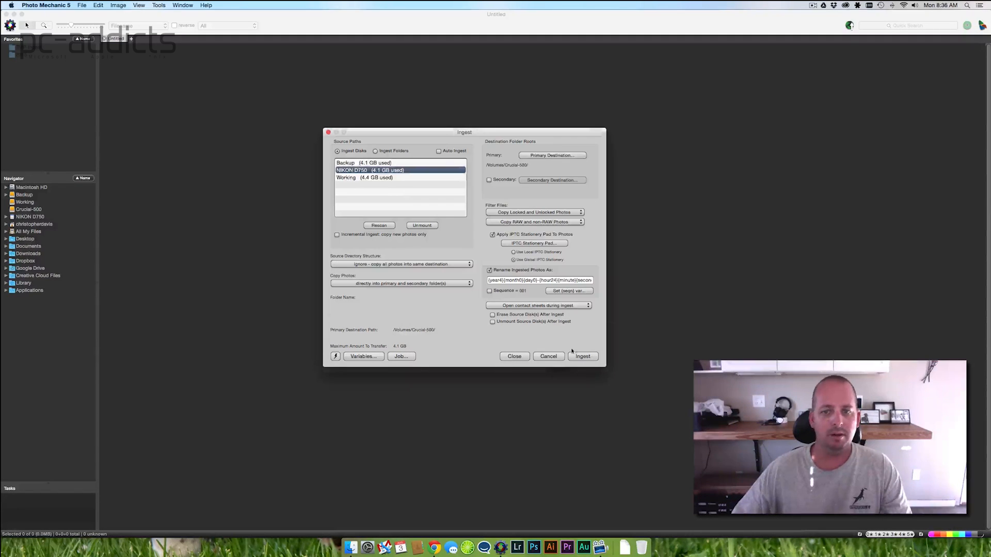
pyautogui.click(582, 356)
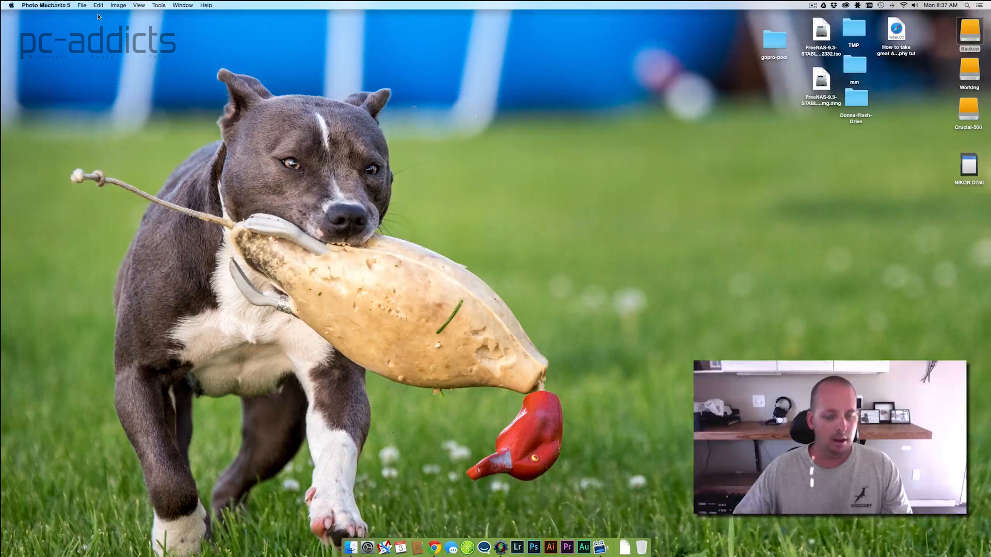
# Show Get Info for the Backup (4.43 GB used) and Working (4.72 GB used) drives, closing Crucial-500's window
pyautogui.click(967, 31)
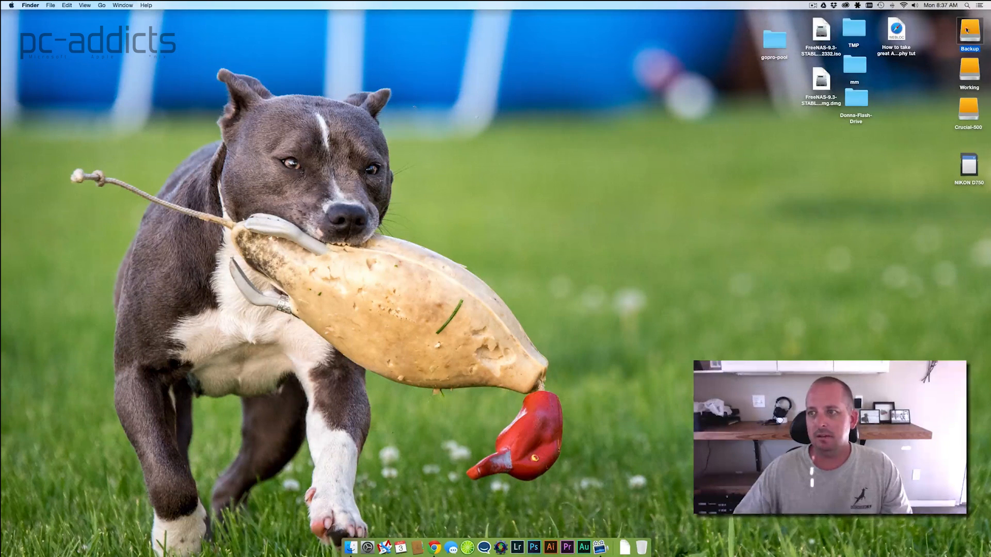
pyautogui.click(968, 35)
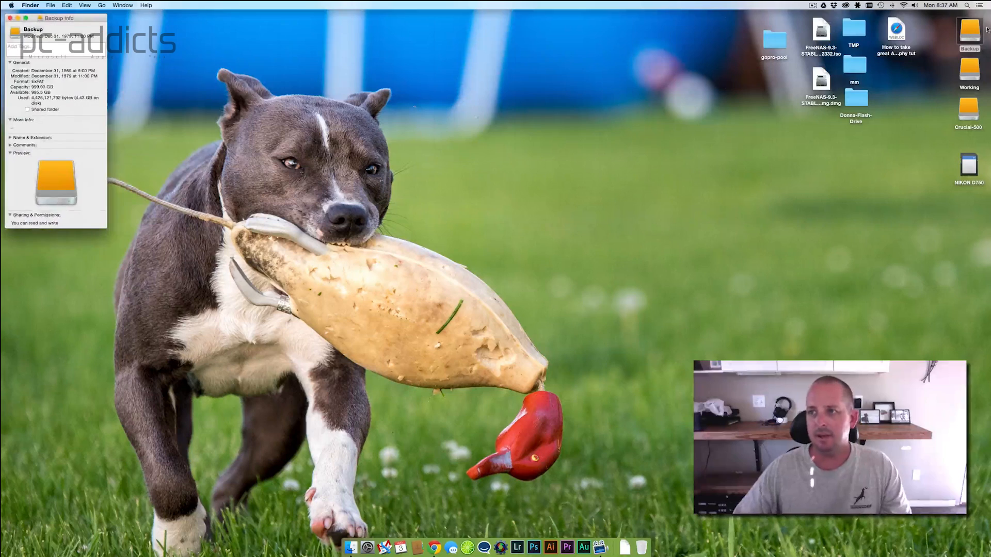
pyautogui.click(969, 70)
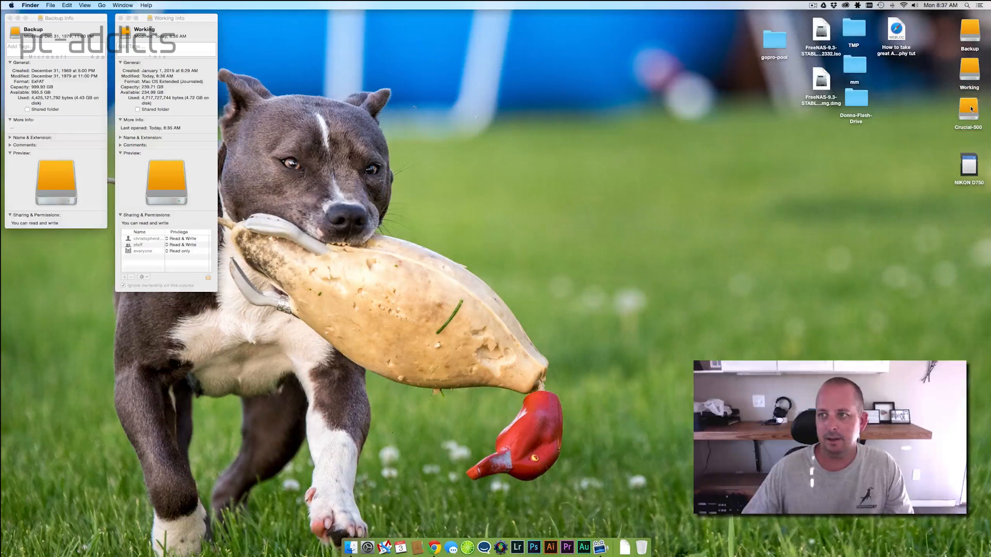
pyautogui.click(968, 111)
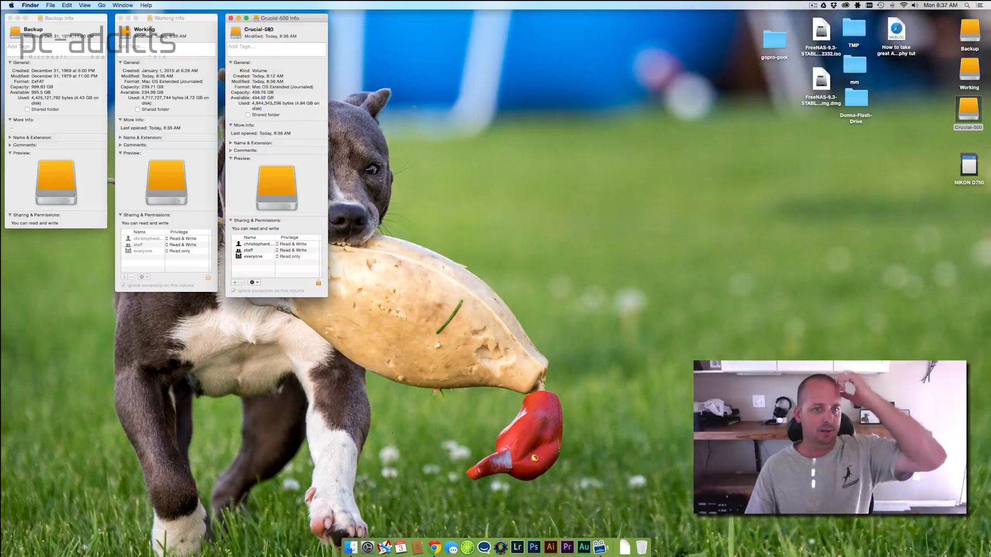
pyautogui.click(231, 17)
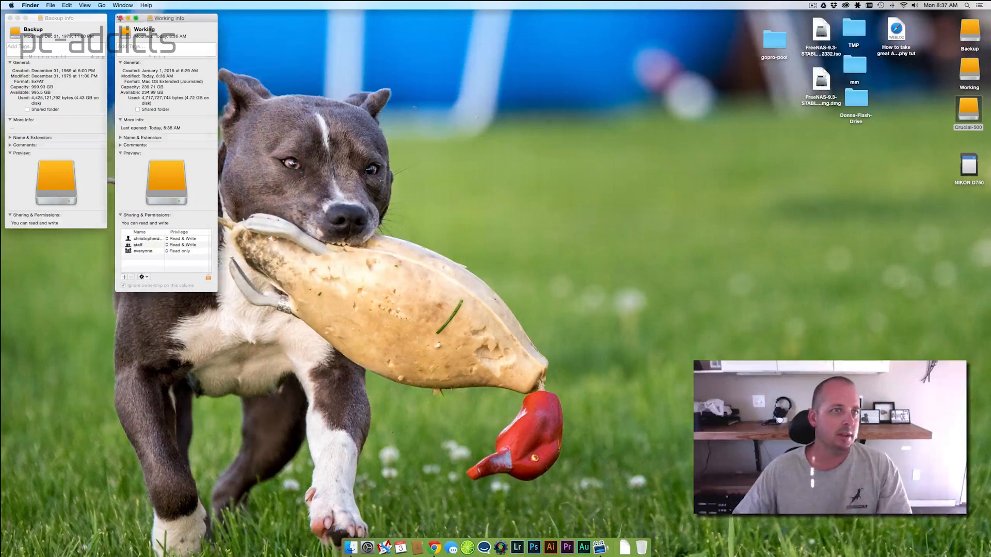